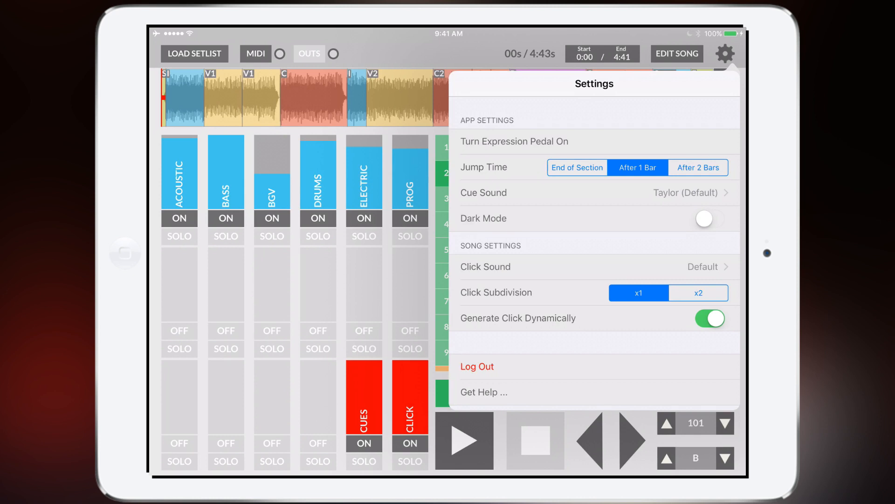
Set Jump Time to End of Section and start playing the song
{"action": "left_click", "coordinate": [576, 167]}
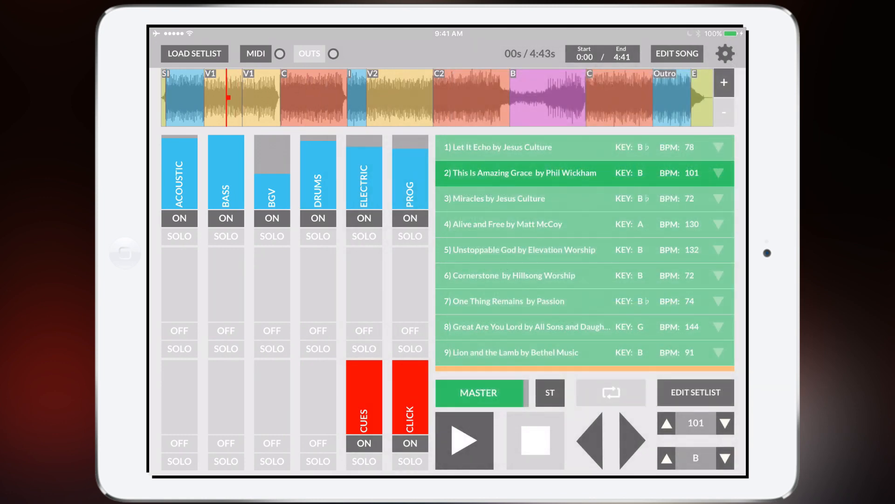
{"action": "left_click", "coordinate": [464, 439]}
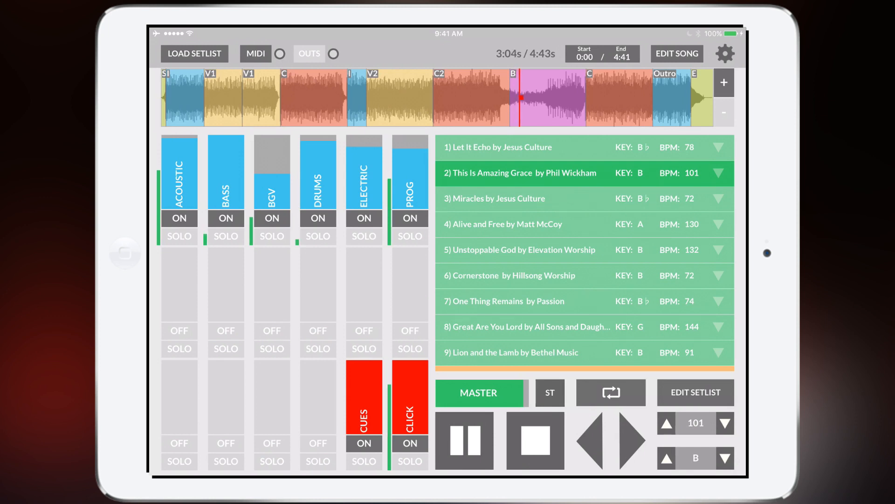
Choose Felipe (Español) as the cue voice in Settings > Cue Sound
{"action": "left_click", "coordinate": [725, 53]}
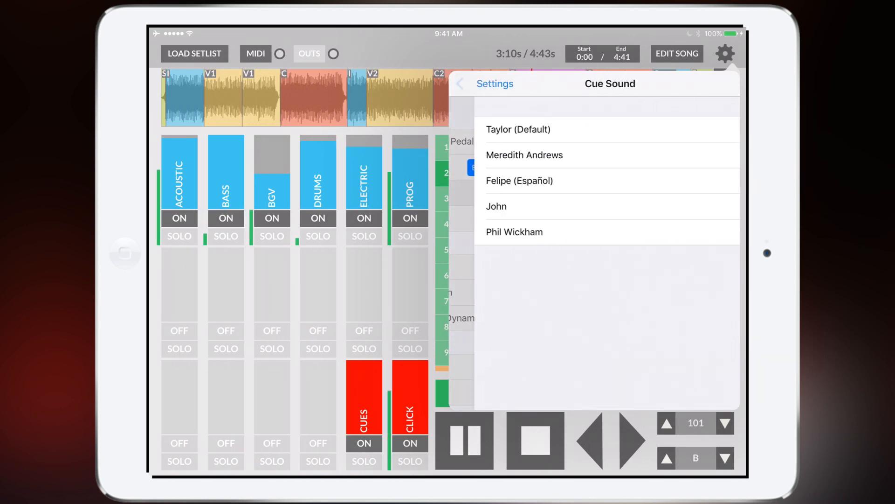
{"action": "left_click", "coordinate": [517, 129]}
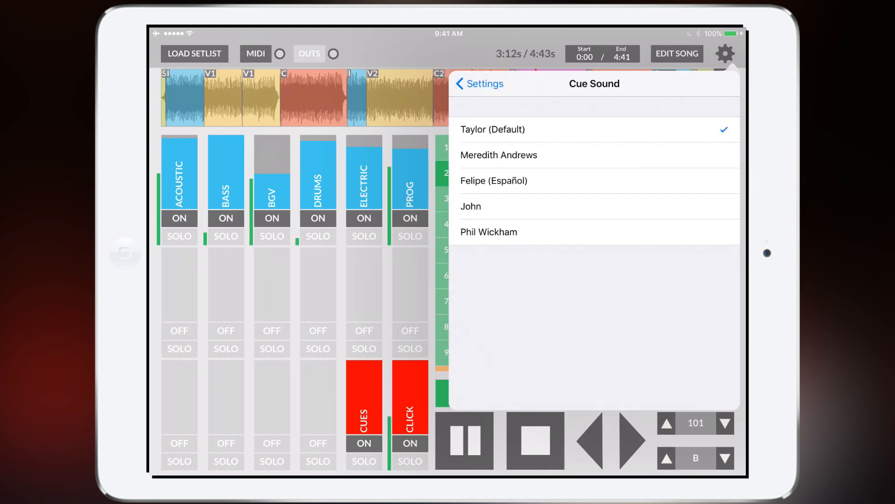
{"action": "left_click", "coordinate": [479, 83]}
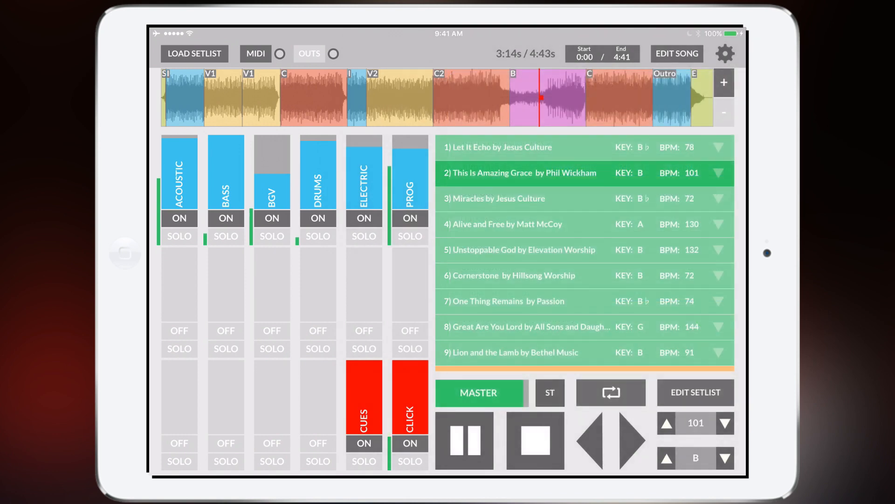
Play the song briefly, stop it, and return the playhead to the start
{"action": "left_click", "coordinate": [464, 439]}
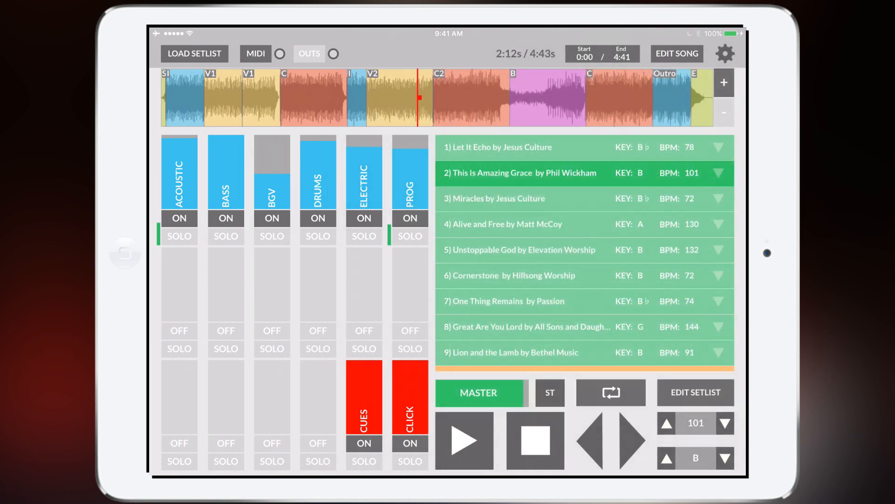
{"action": "left_click", "coordinate": [464, 439]}
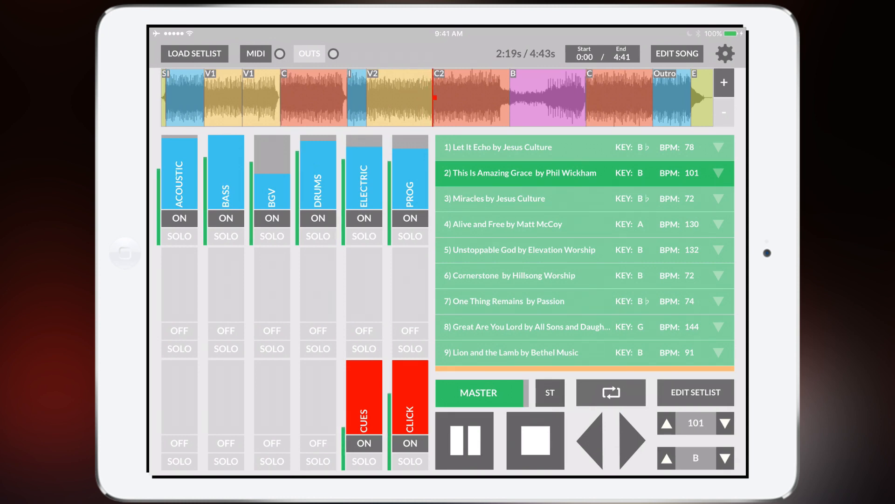
{"action": "left_click", "coordinate": [725, 53]}
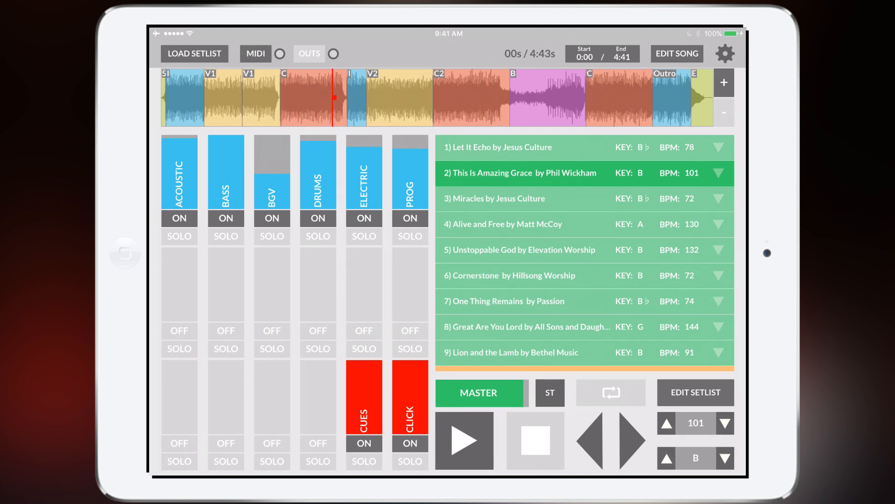
{"action": "left_click", "coordinate": [464, 440]}
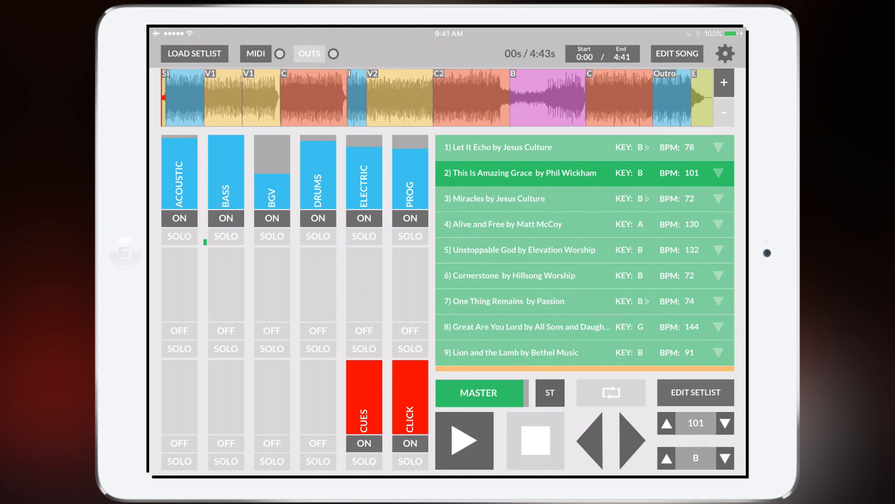
Reopen Settings to check the cue voice, then back out and close the panel
{"action": "left_click", "coordinate": [726, 53]}
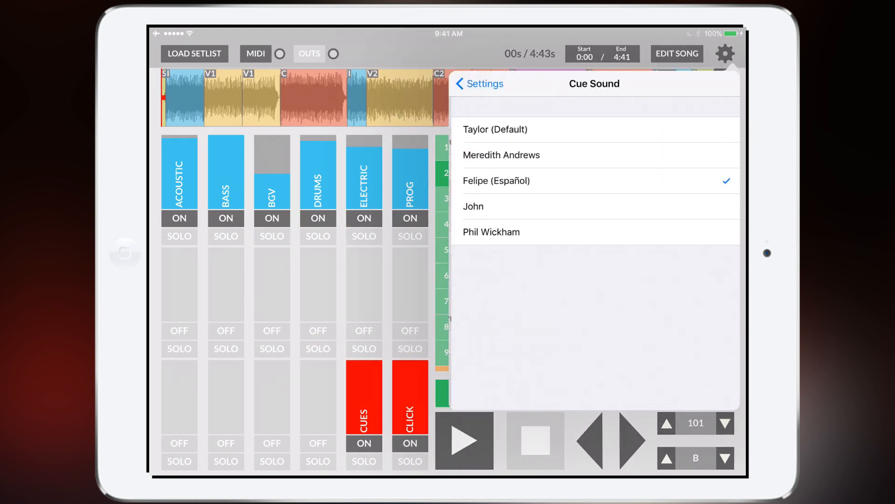
{"action": "left_click", "coordinate": [479, 83]}
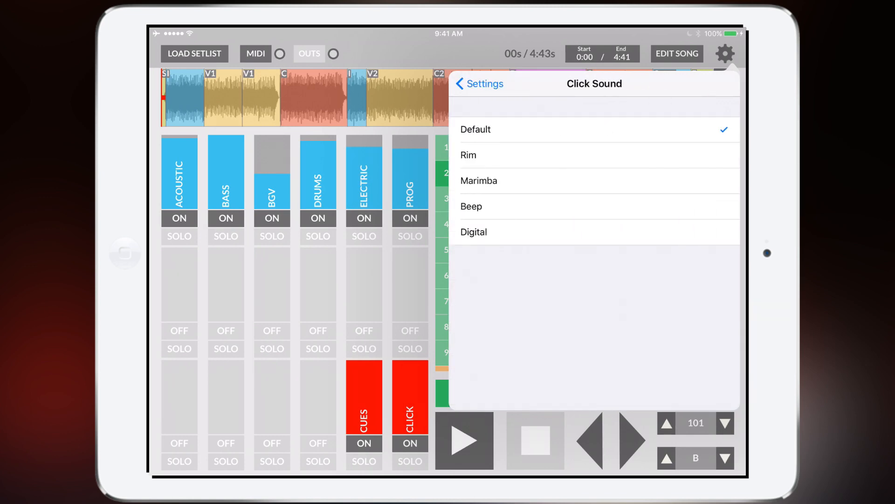
{"action": "left_click", "coordinate": [479, 83]}
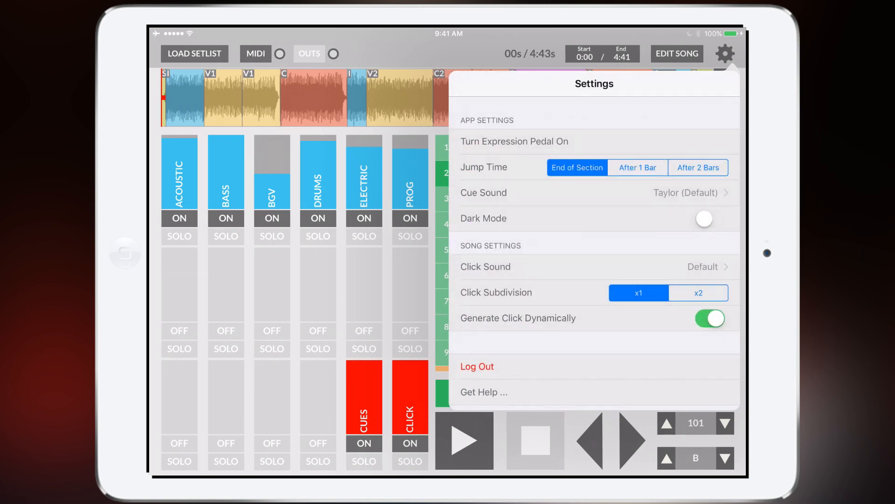
{"action": "left_click", "coordinate": [464, 439]}
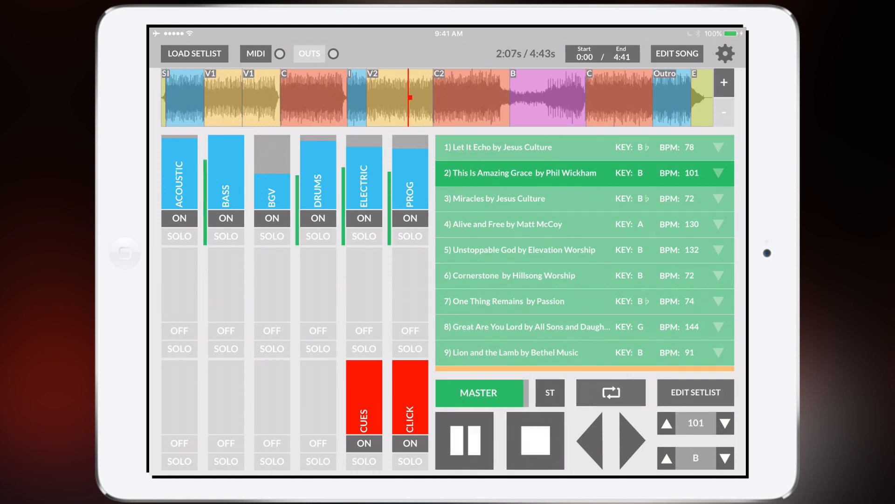
Set the click sound to Digital and toggle the click subdivision x2 then back to x1
{"action": "left_click", "coordinate": [725, 53]}
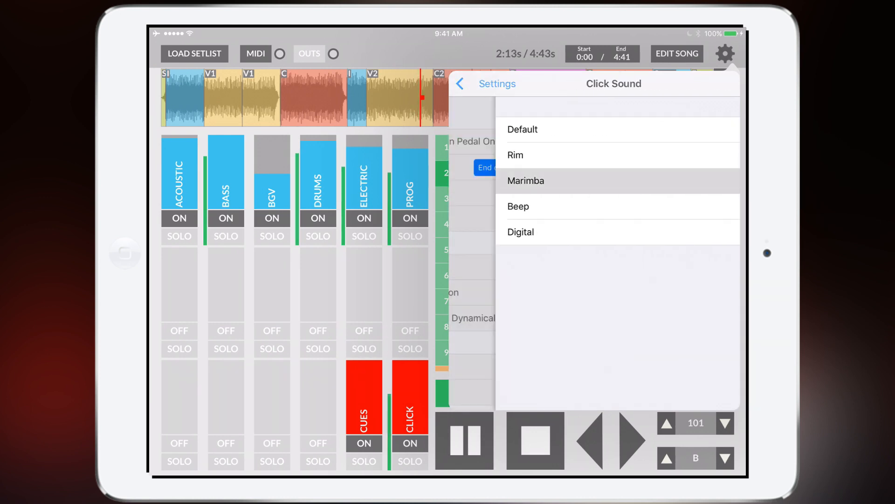
{"action": "left_click", "coordinate": [525, 180]}
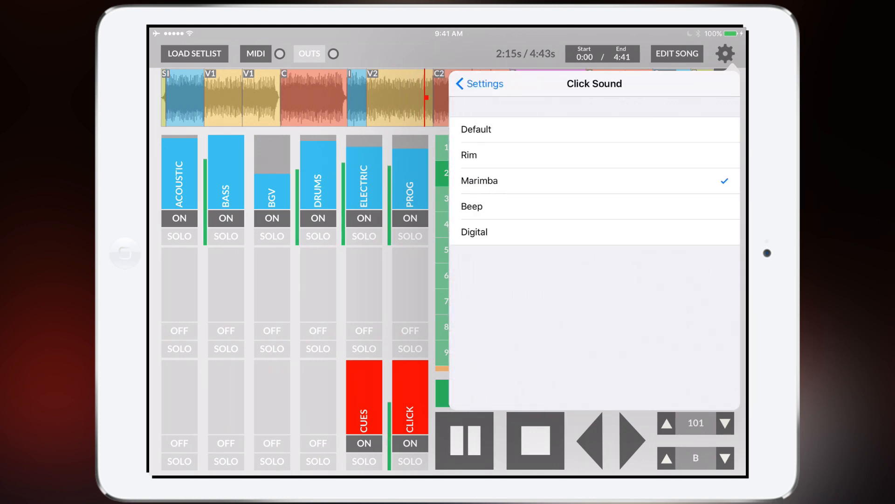
{"action": "left_click", "coordinate": [479, 83]}
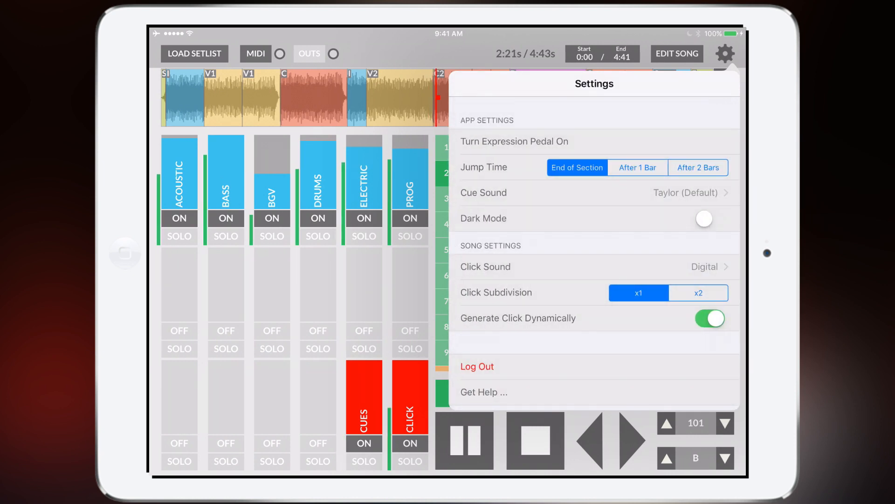
{"action": "left_click", "coordinate": [698, 292]}
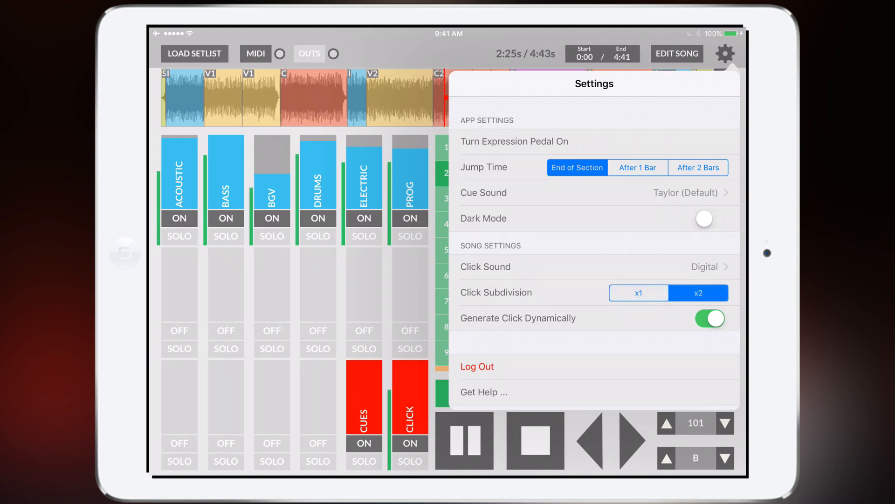
{"action": "left_click", "coordinate": [637, 292]}
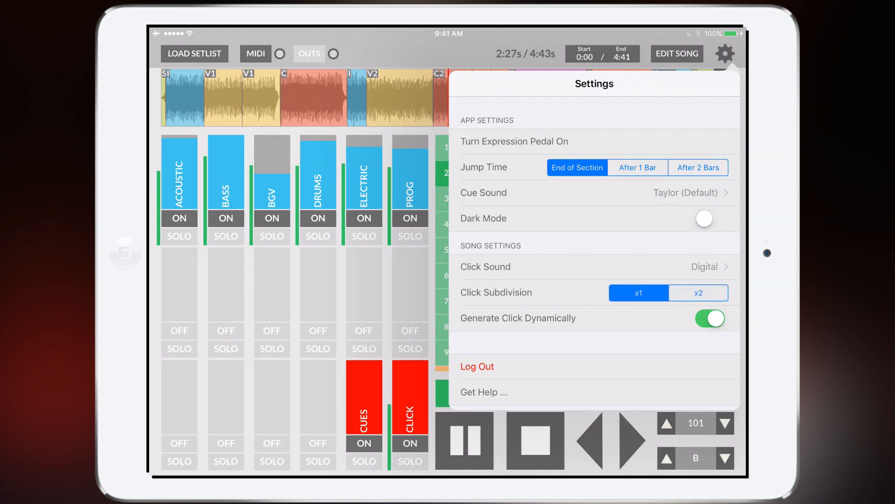